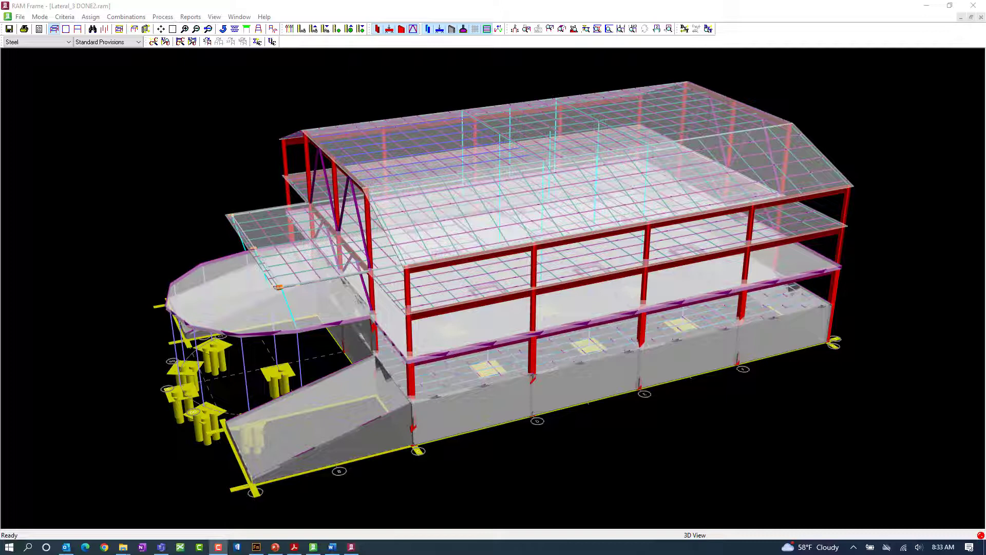
mouse_move(151, 64)
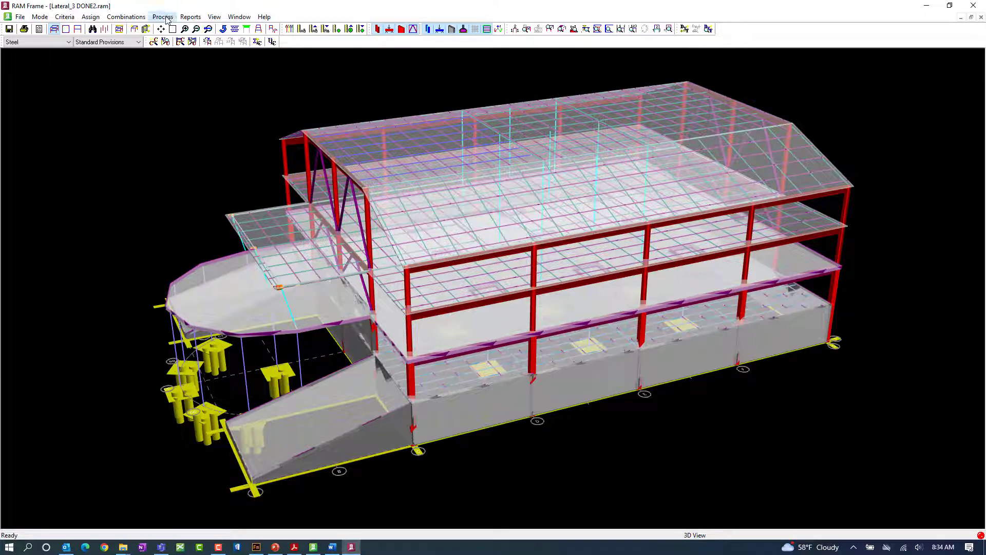
Run Member Code Check on all steel members to colour them by interaction ratio.
left_click(162, 16)
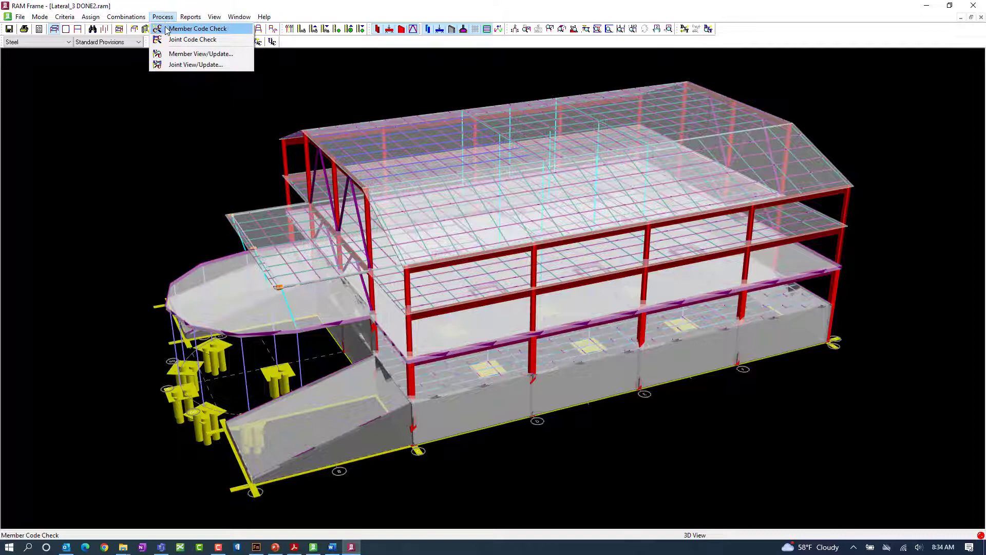
left_click(197, 28)
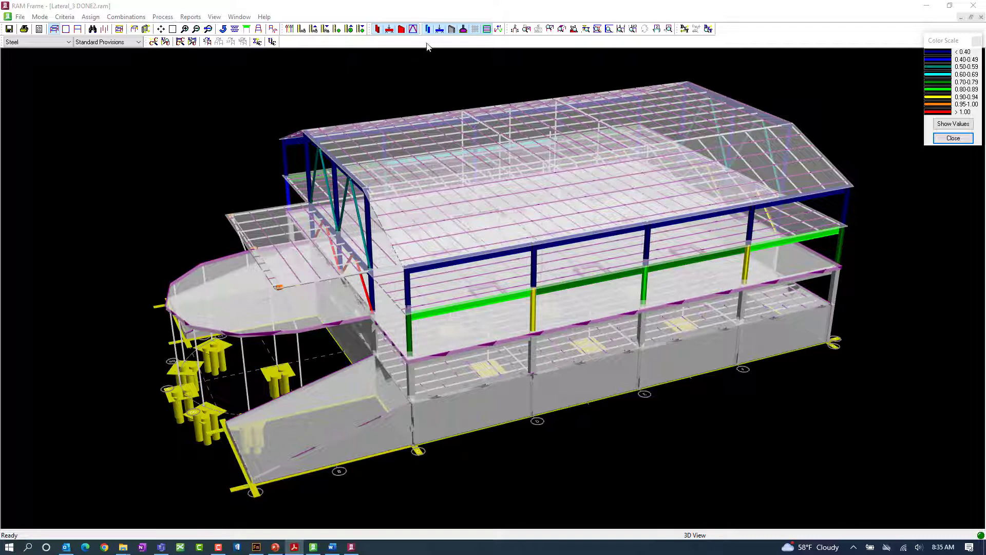
Hide the gravity beams and remaining gravity framing from the 3D view.
left_click(437, 29)
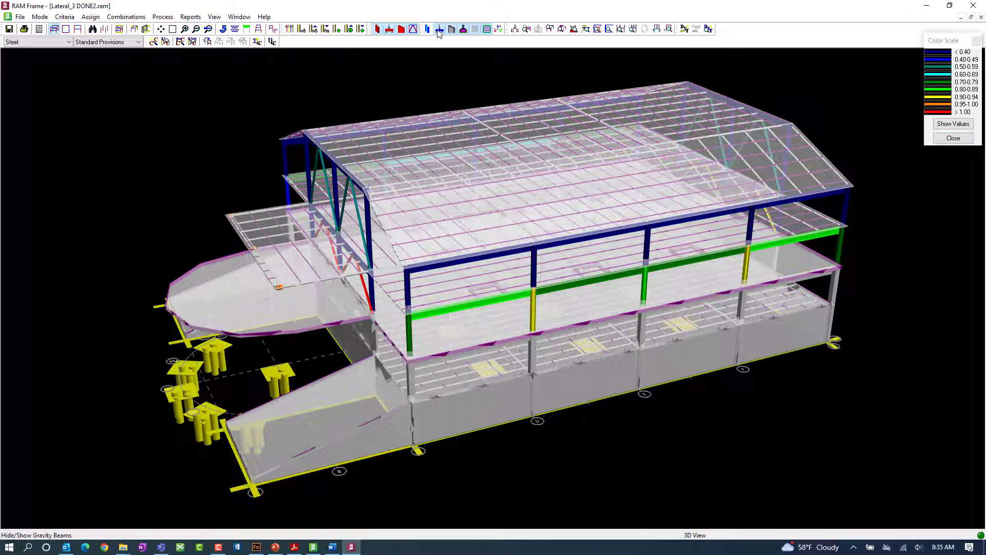
left_click(438, 29)
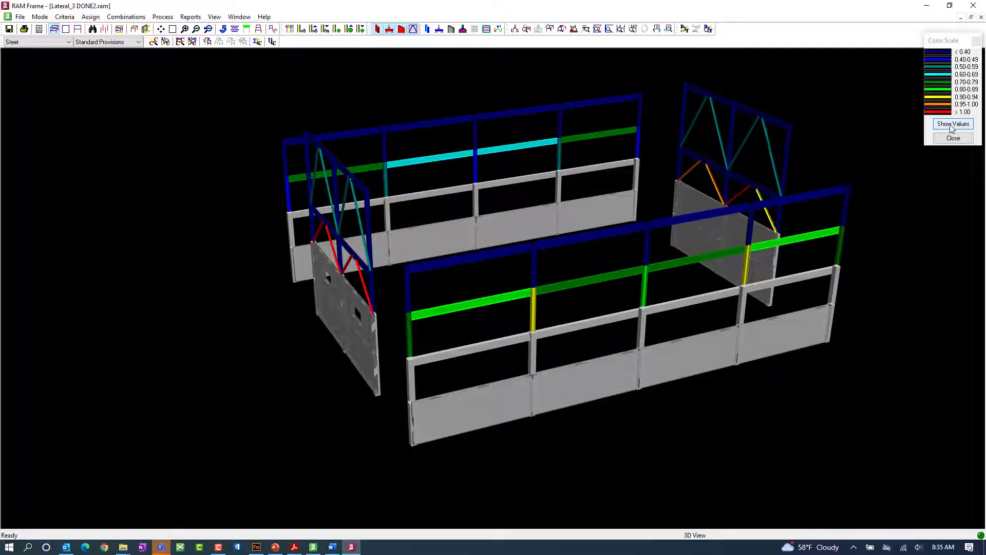
Turn on Show Values so each lateral member displays its stress ratio.
left_click(953, 124)
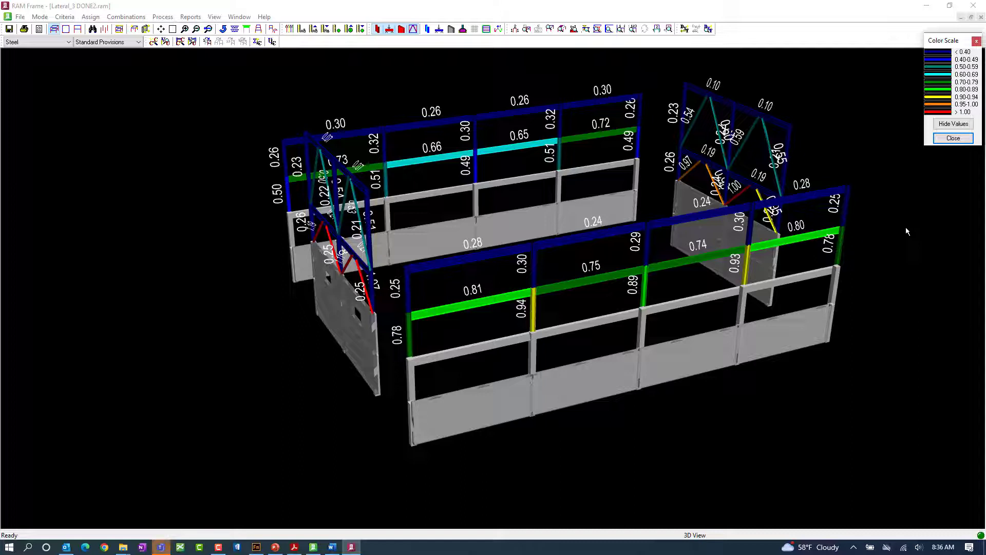
mouse_move(263, 336)
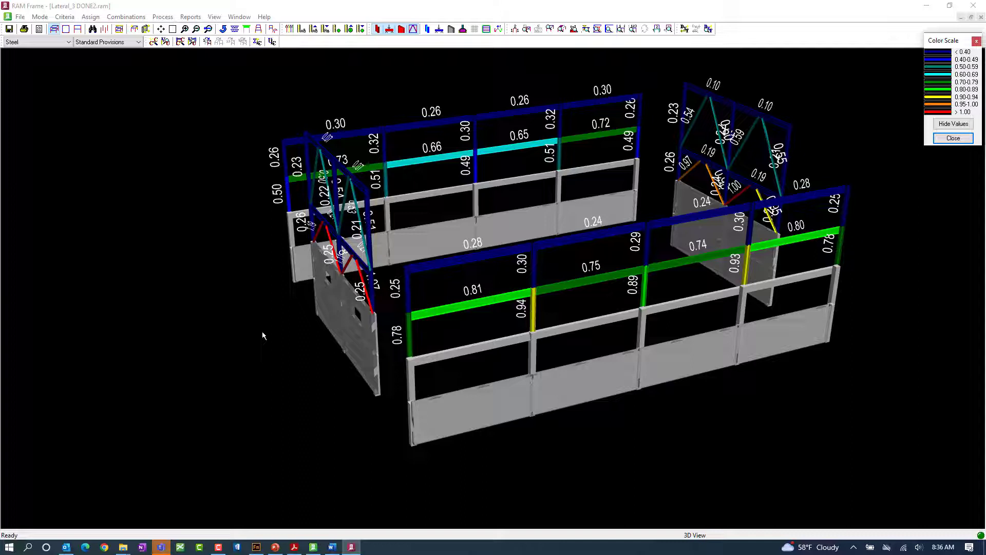
left_click(162, 16)
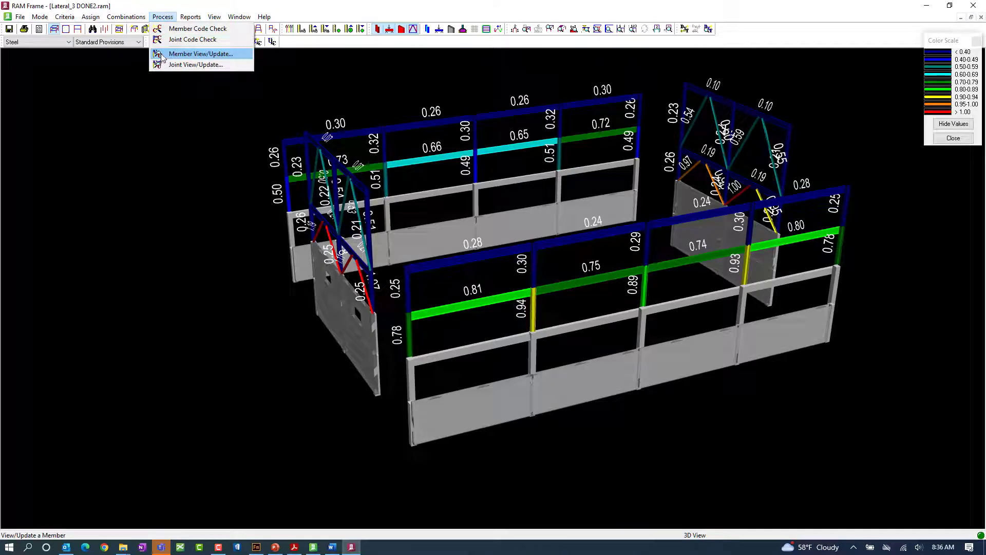
Start Member View/Update to inspect the red HSS6X6X1/4 chevron brace.
left_click(201, 54)
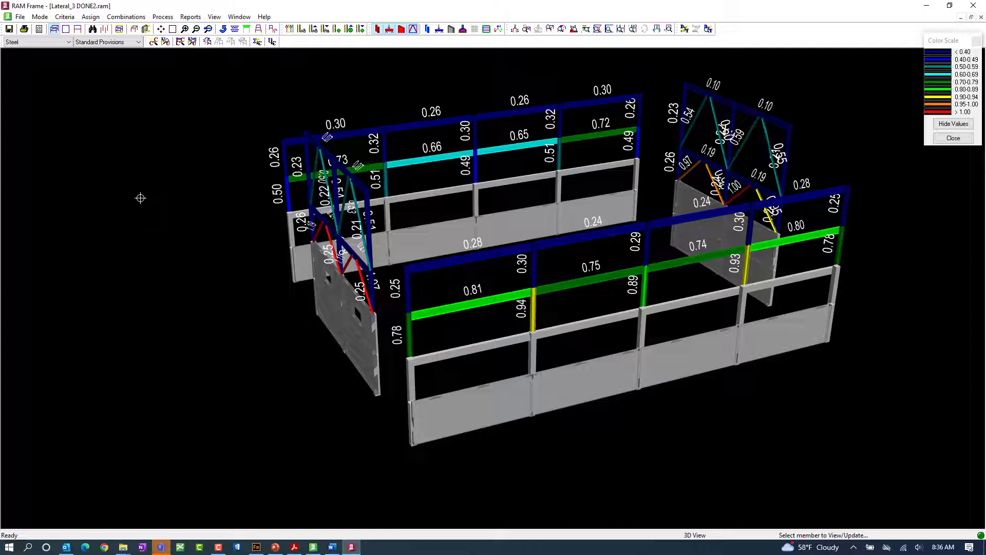
mouse_move(327, 283)
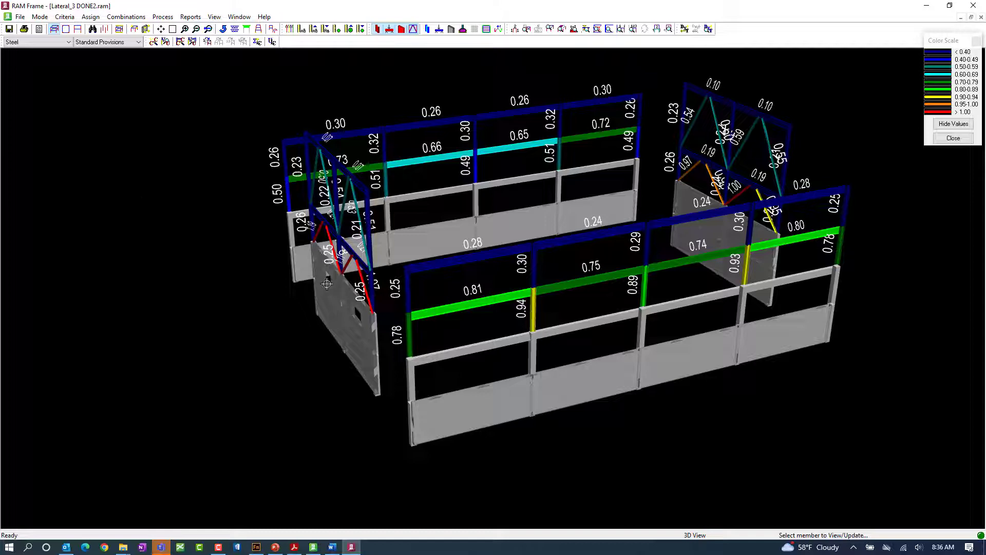
mouse_move(362, 277)
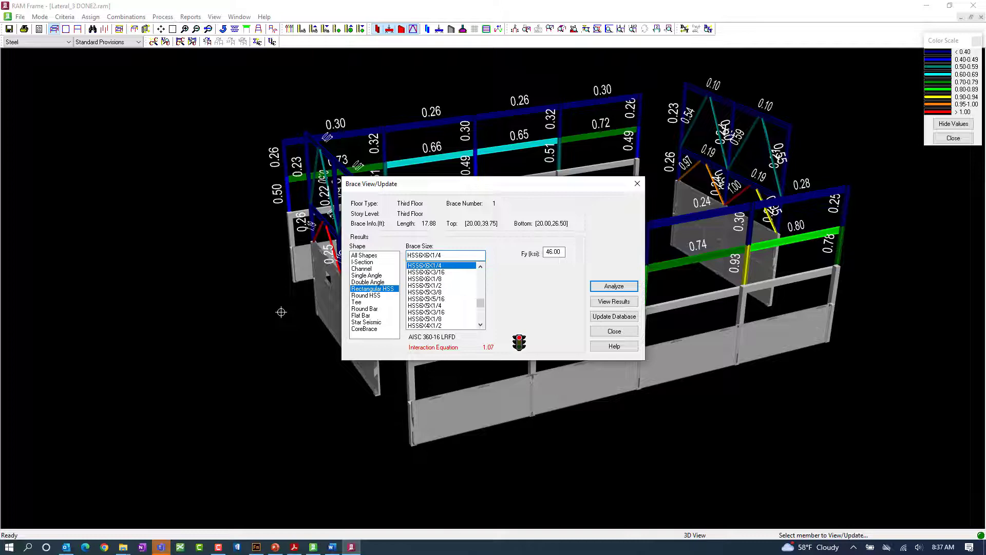
mouse_move(614, 302)
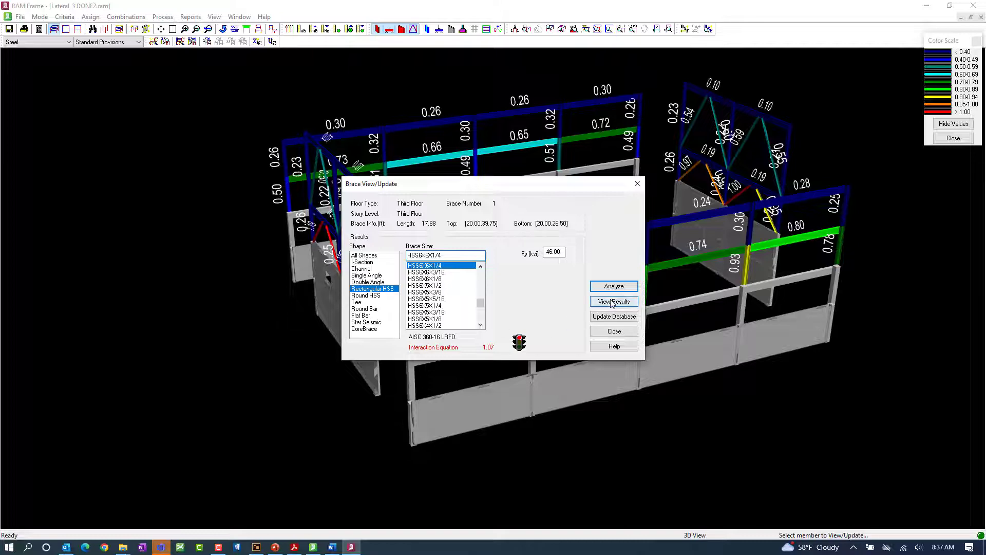
Open and scroll the brace's code check report showing the governing 1.070 axial check.
left_click(613, 286)
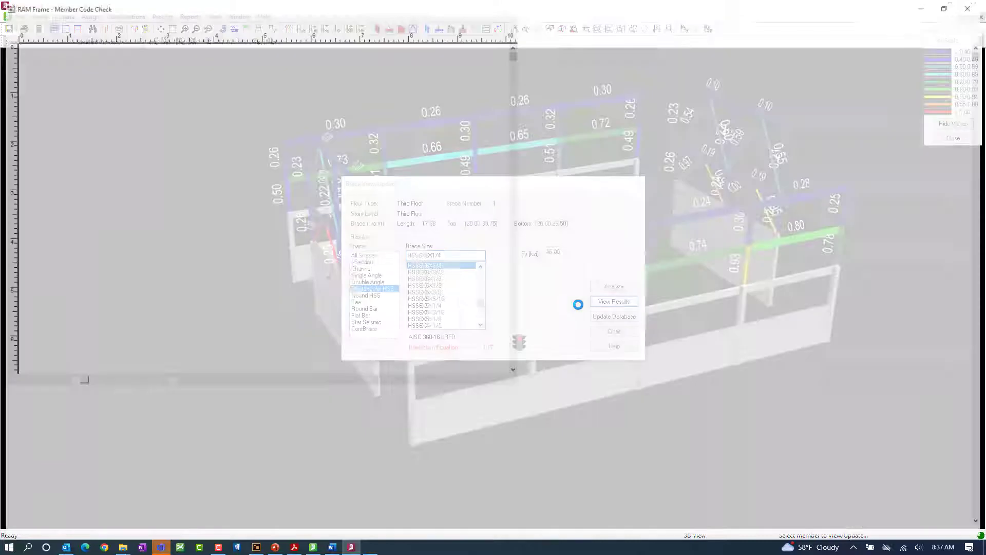
left_click(612, 303)
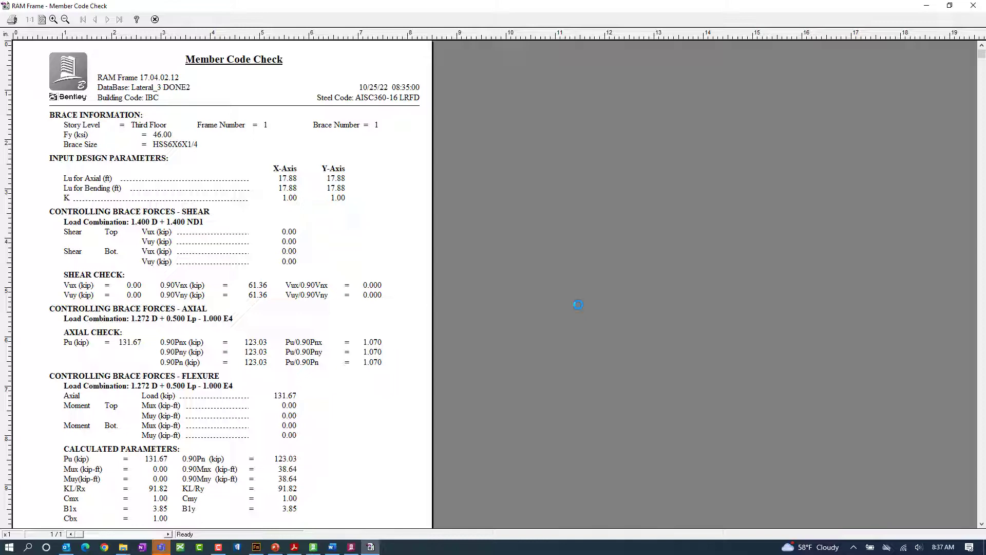
scroll("down", 3)
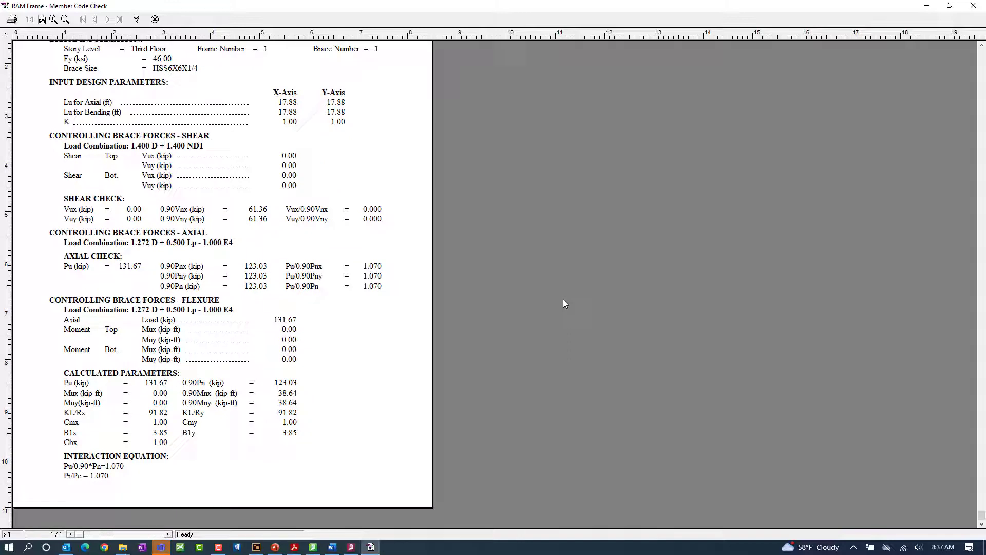
mouse_move(512, 306)
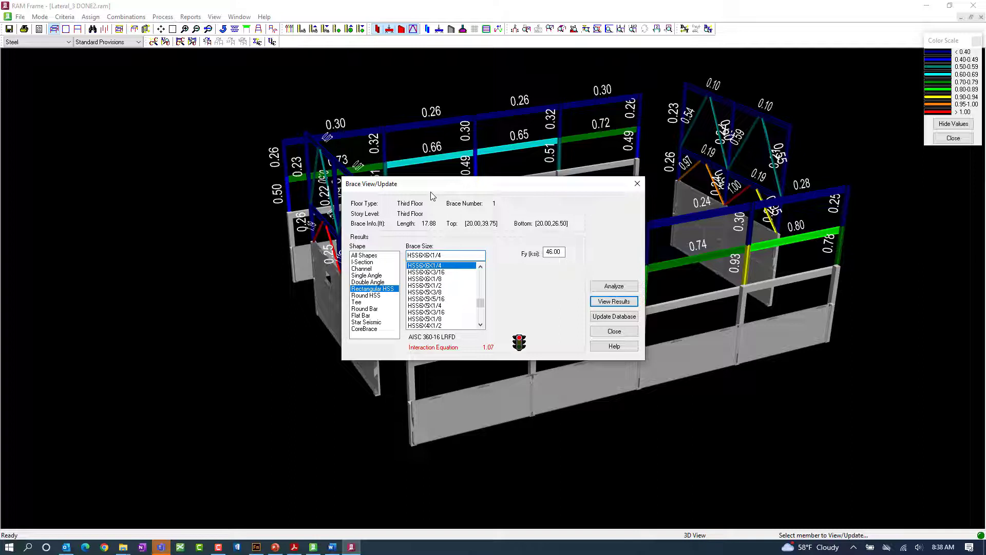
mouse_move(393, 291)
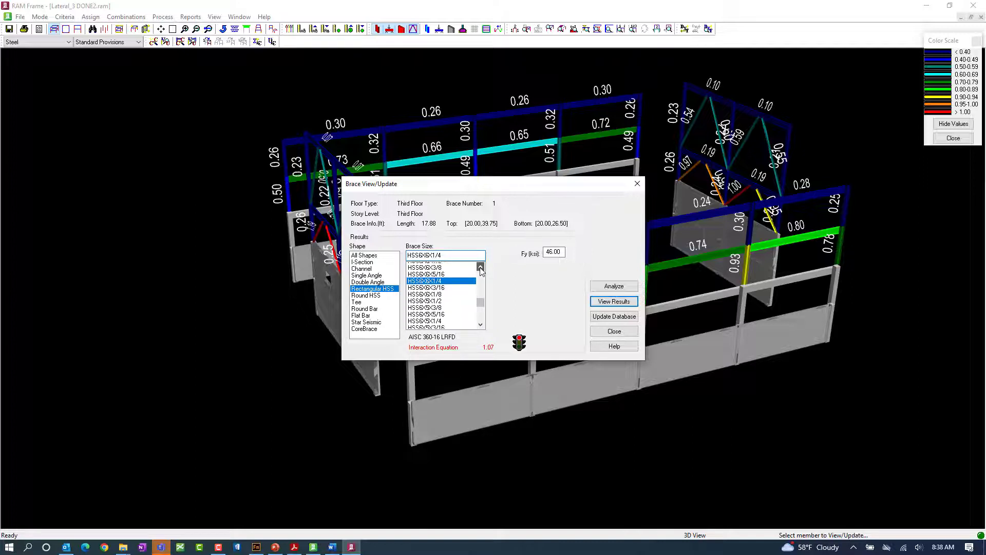
Change the brace size to HSS6X6X3/8.
left_click(481, 265)
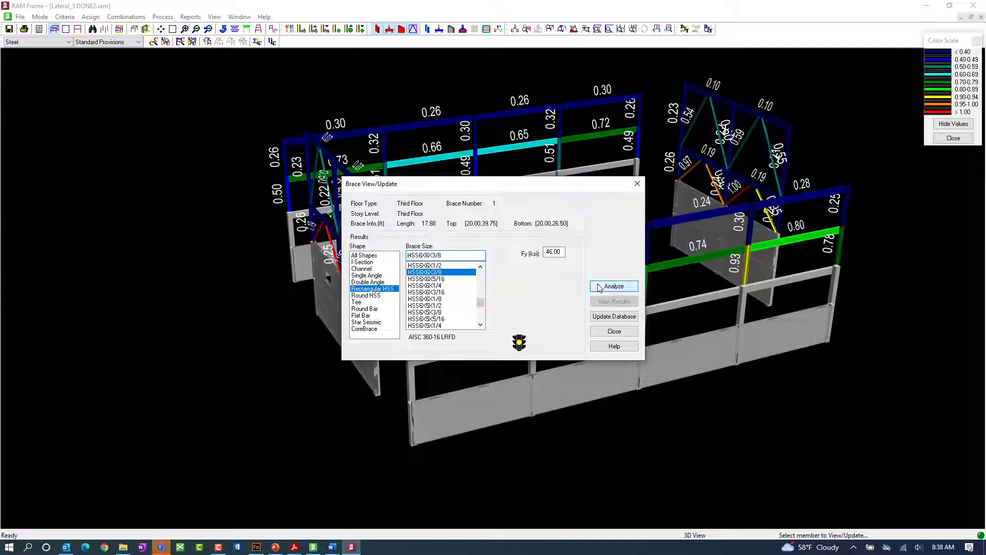
Analyze the HSS6X6X3/8 brace, which now passes at a 0.76 interaction ratio.
left_click(613, 286)
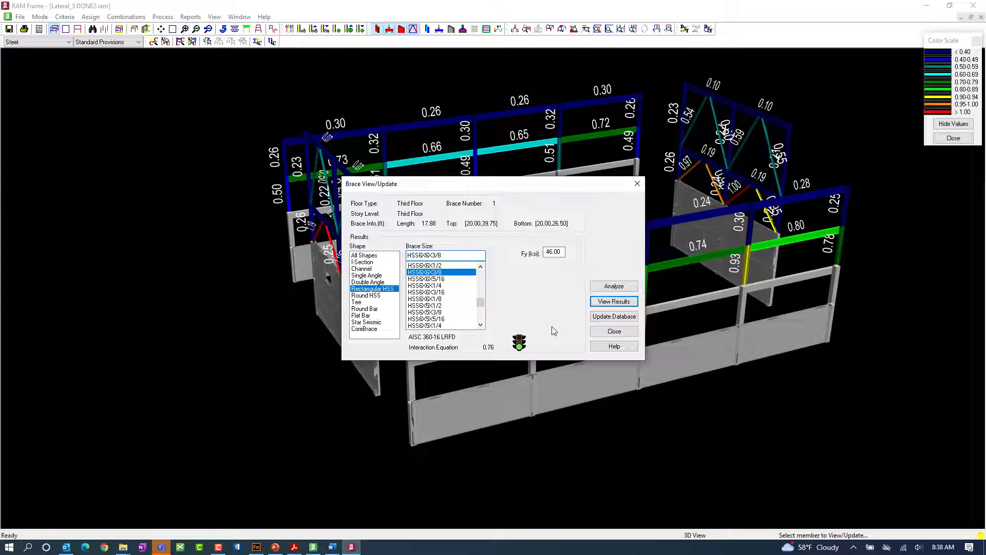
mouse_move(614, 330)
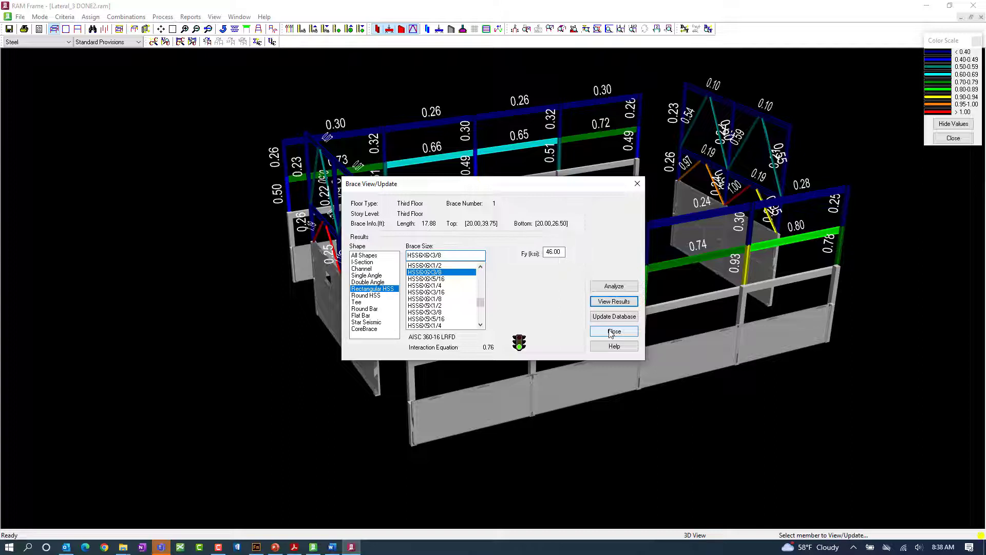
Close the Brace View/Update dialog to return to the ratio-labelled 3D frame.
left_click(613, 332)
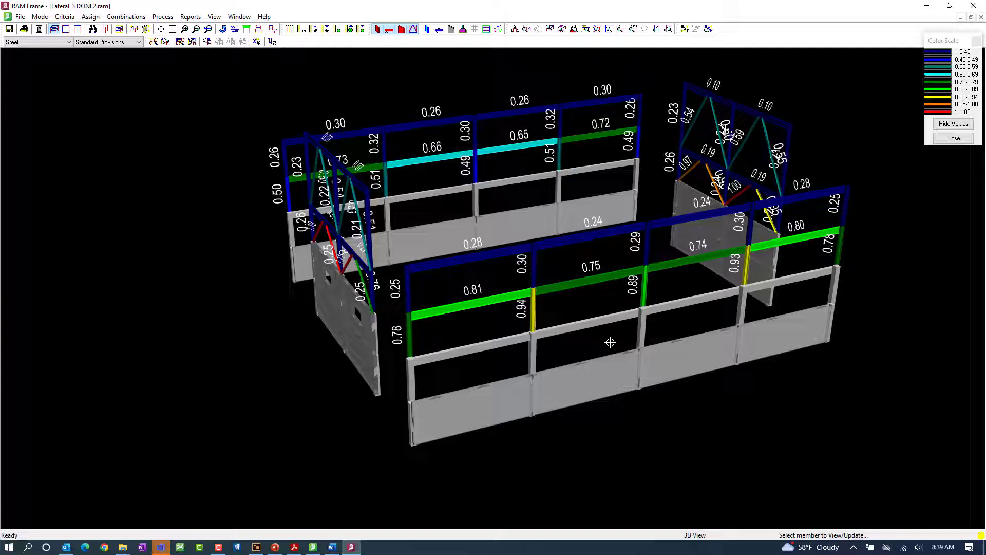
mouse_move(474, 249)
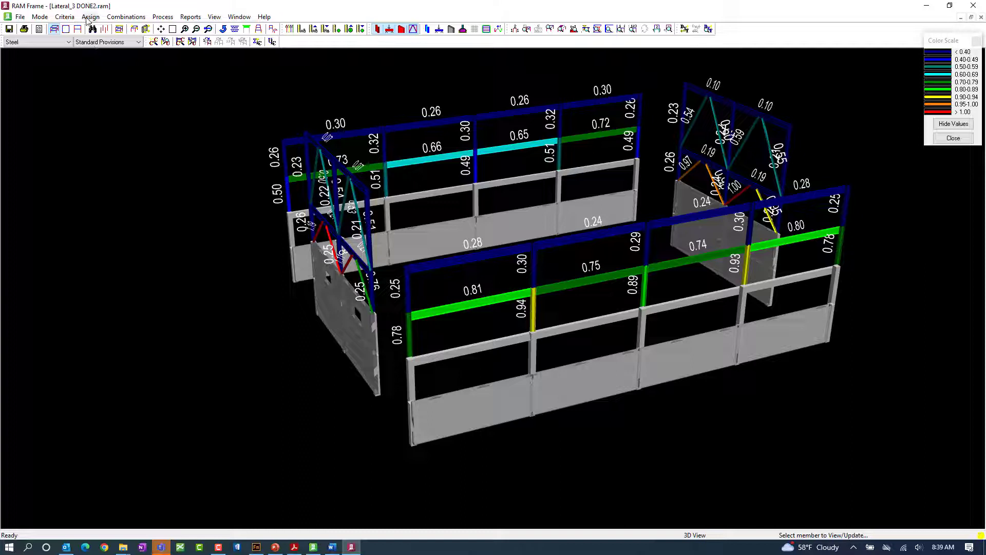
Assign the Rectangular HSS size HSS6X6X3/8 to the chevron braces.
left_click(90, 17)
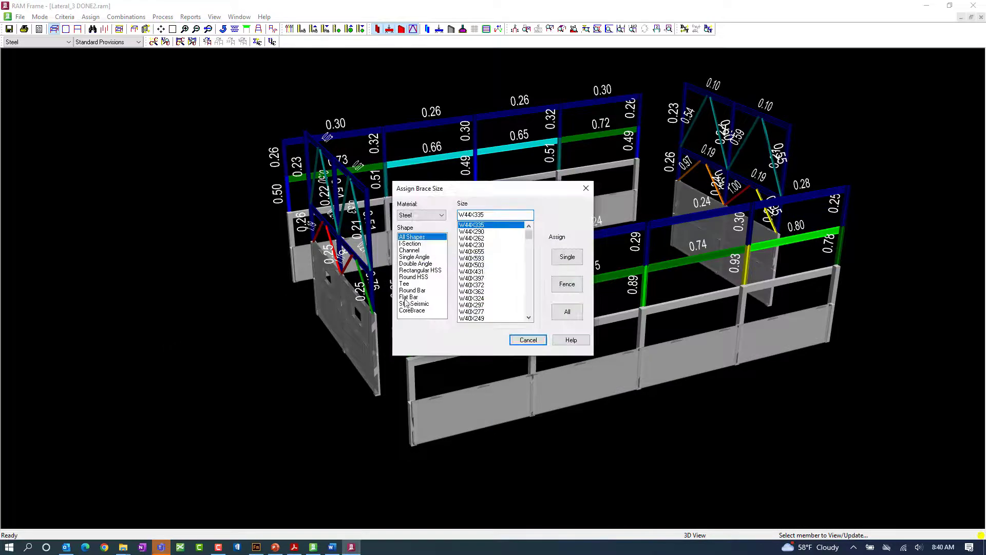
left_click(421, 270)
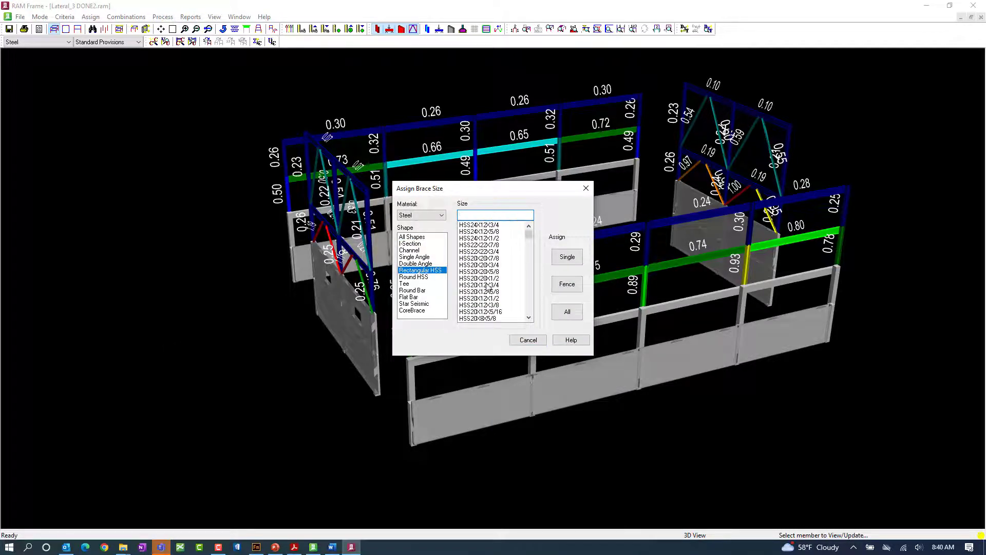
scroll("down", 3)
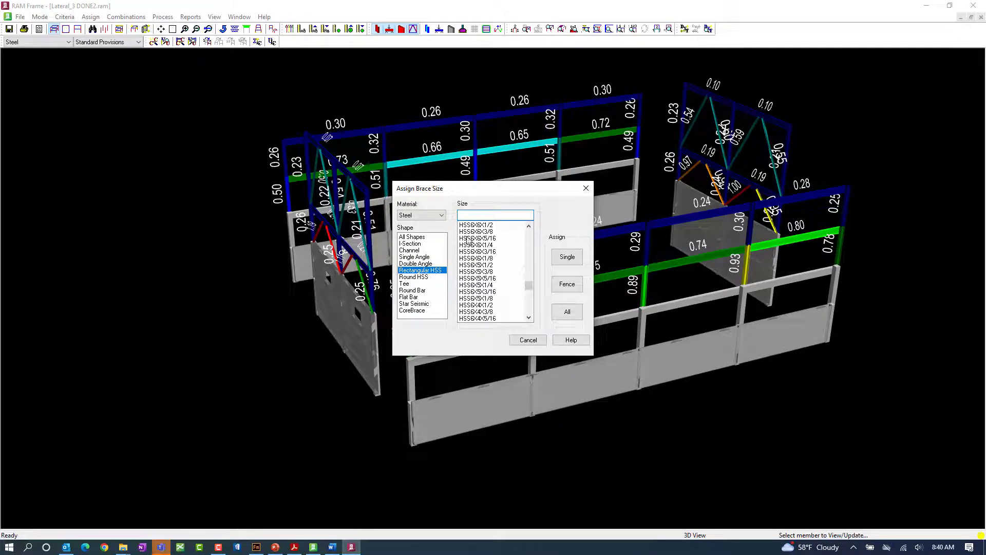
left_click(479, 231)
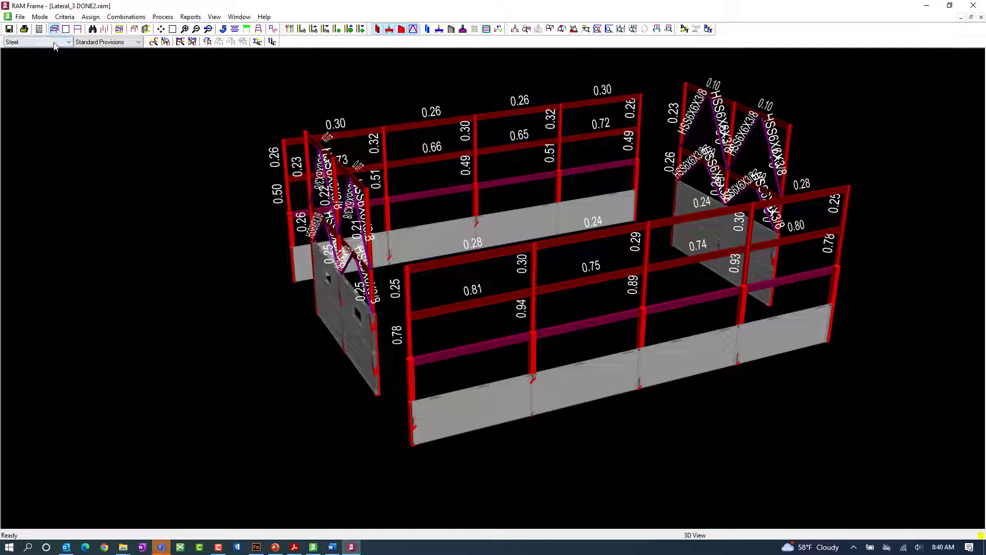
Switch to Analysis mode and analyze the building for all load cases.
left_click(67, 41)
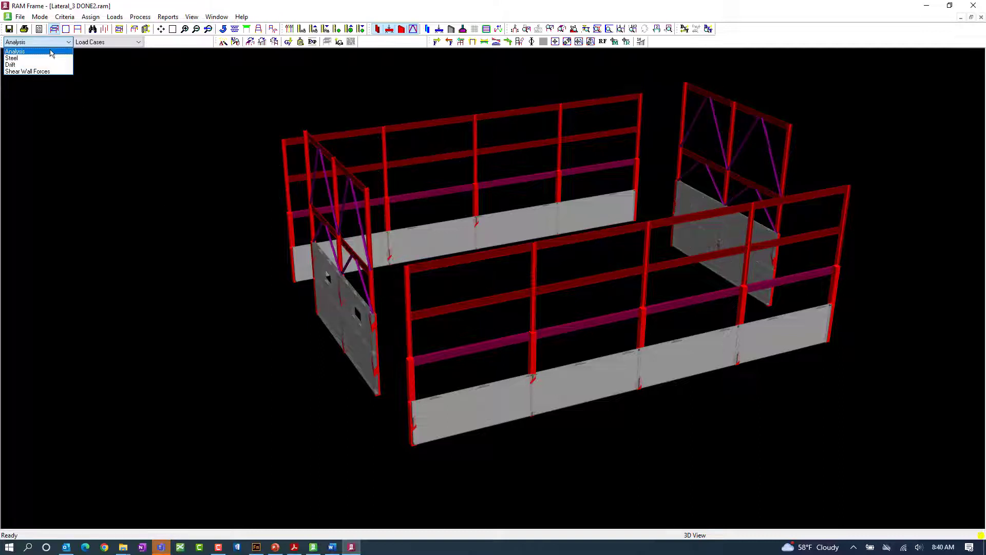
left_click(14, 51)
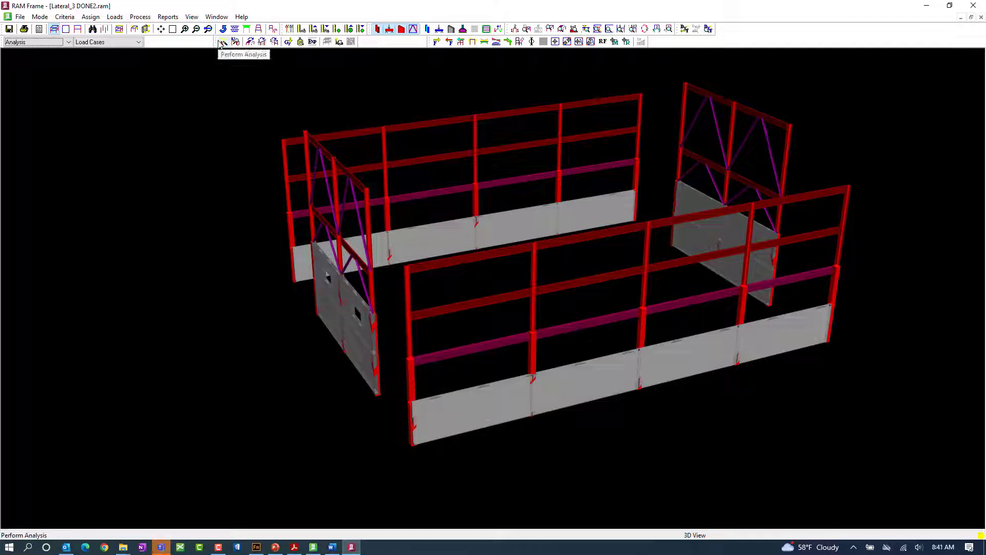
left_click(223, 42)
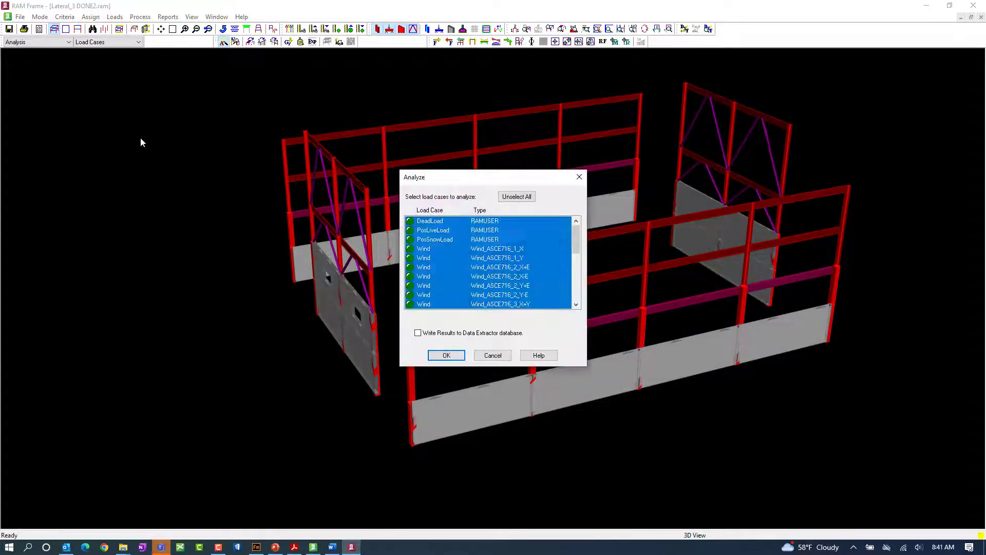
left_click(446, 355)
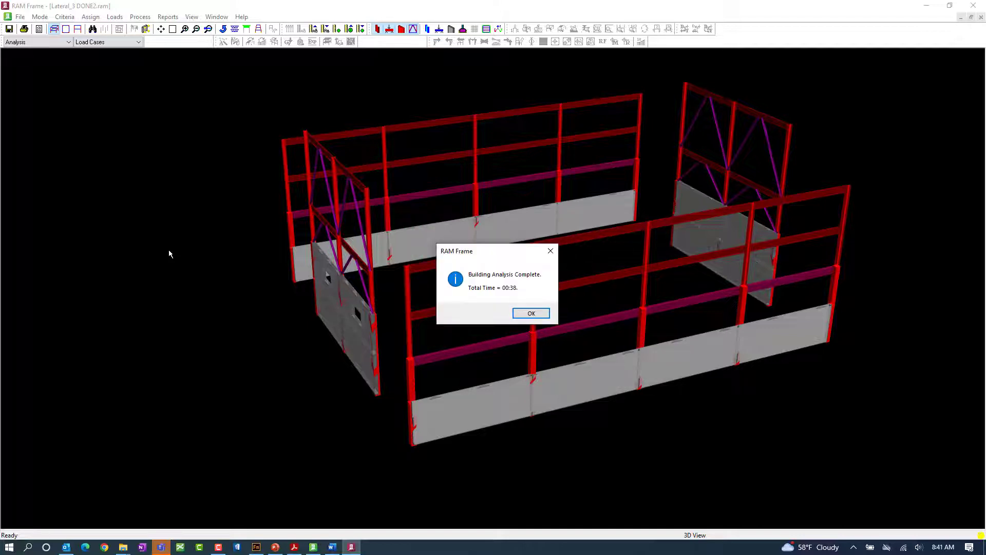
mouse_move(530, 314)
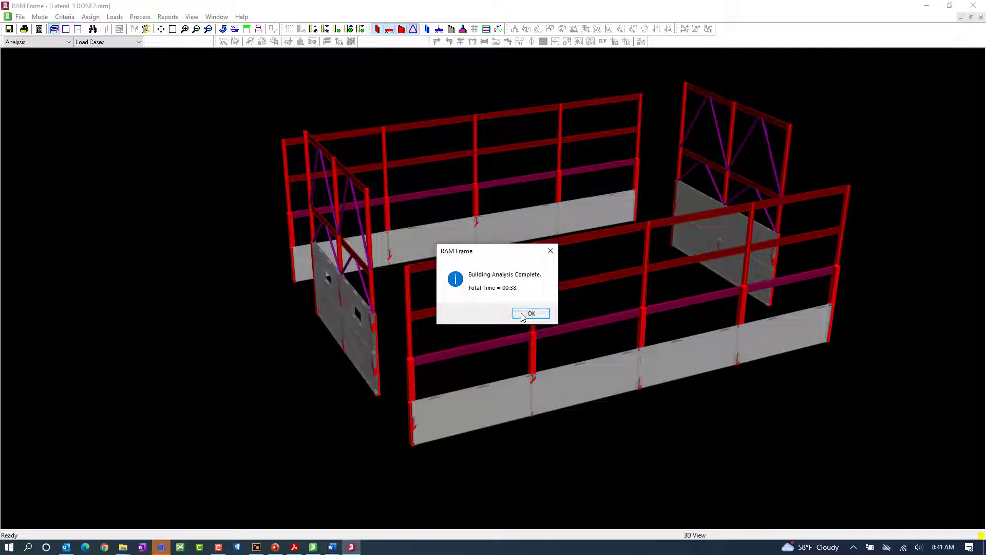
left_click(530, 314)
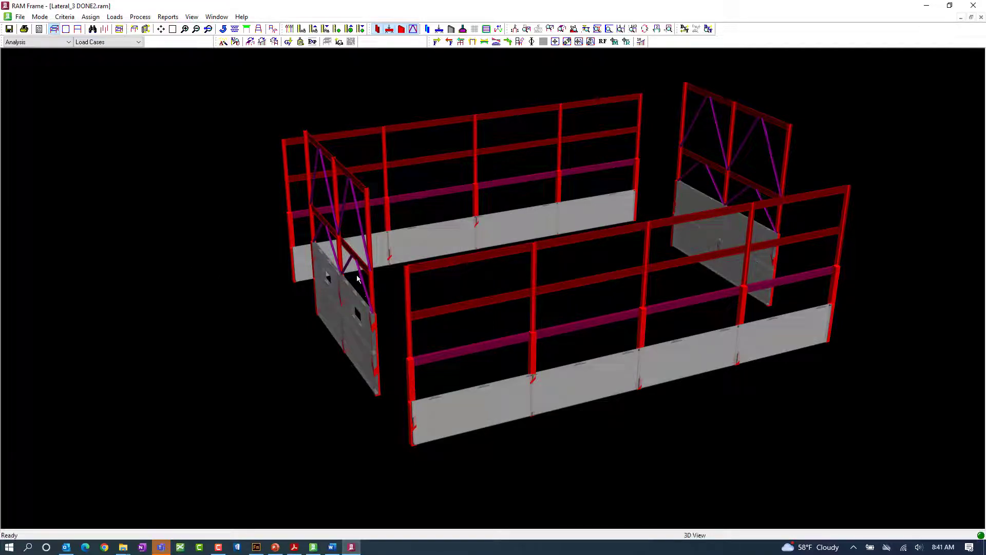
mouse_move(267, 235)
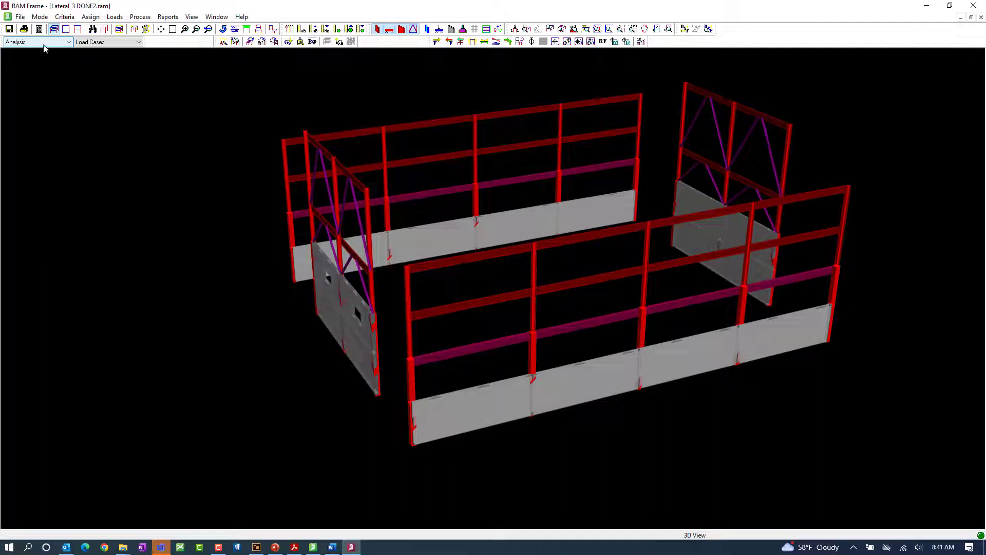
Switch to Steel mode, run Member Code Check, and label the members with their stress ratios.
left_click(36, 42)
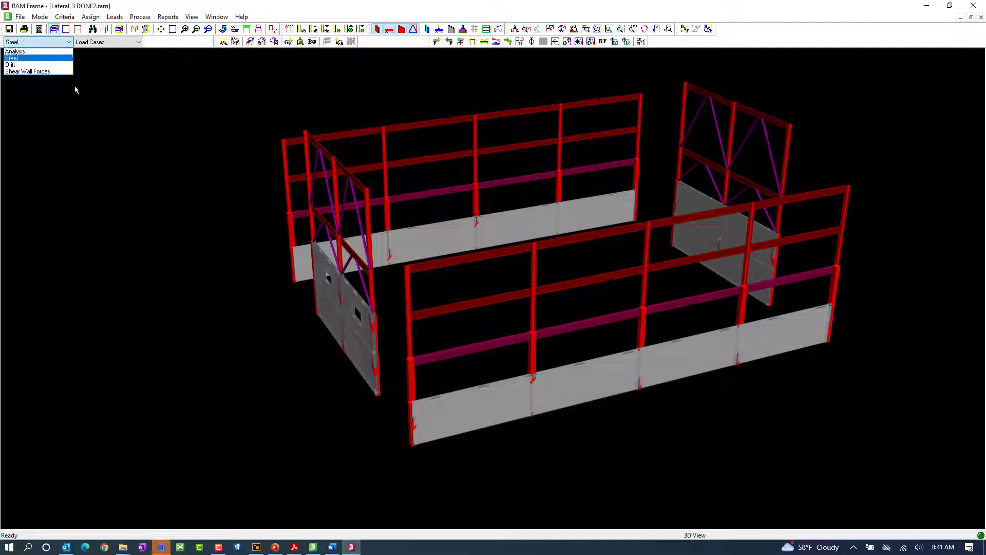
left_click(11, 58)
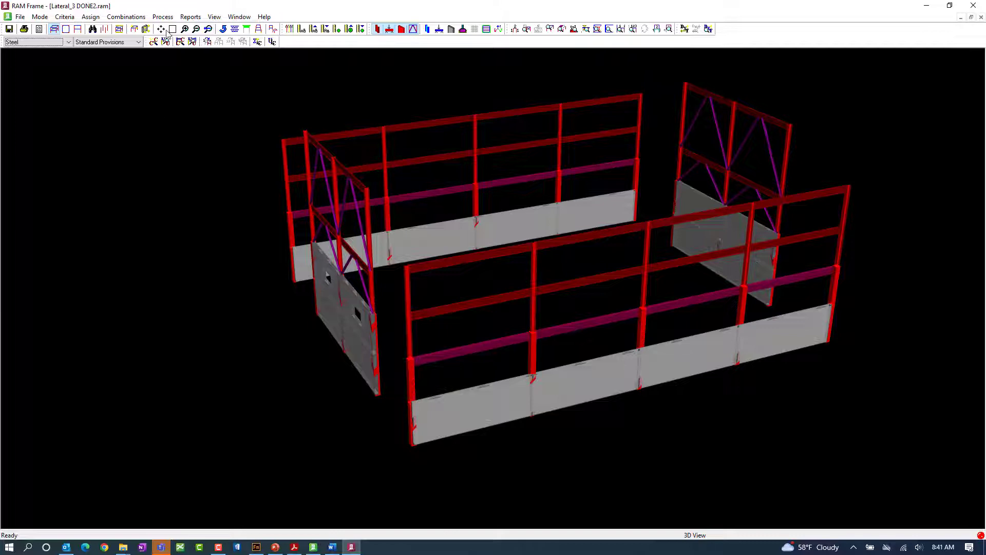
left_click(163, 17)
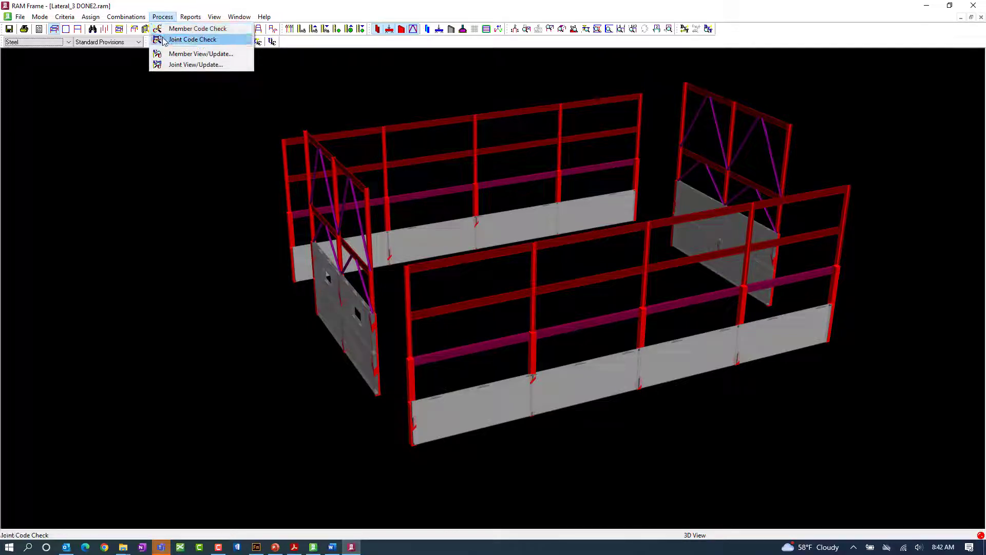
left_click(197, 29)
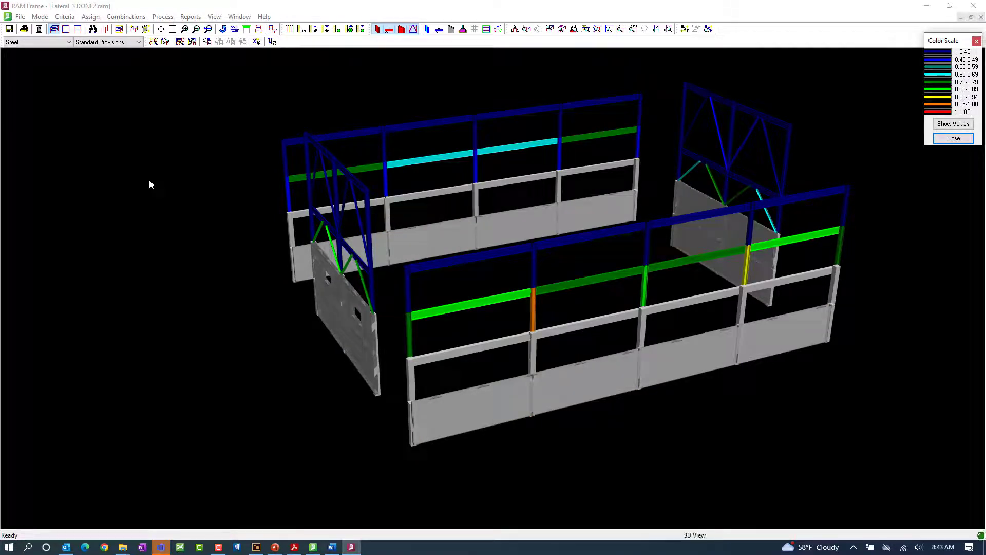
mouse_move(822, 198)
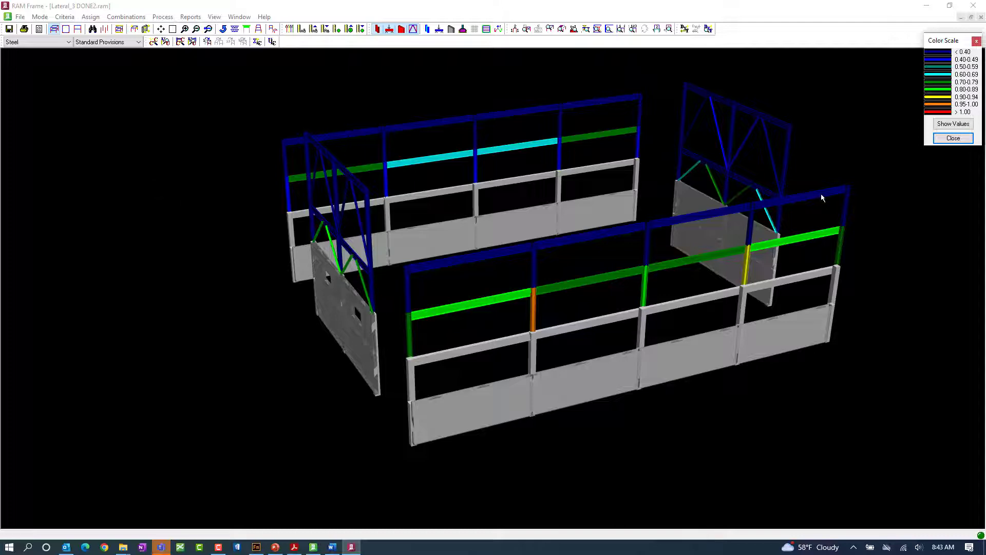
left_click(953, 123)
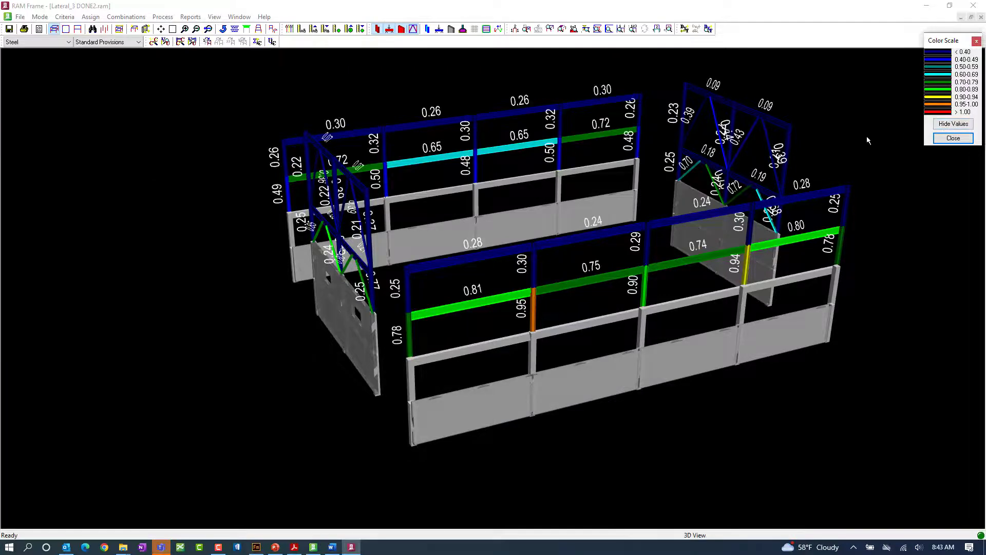